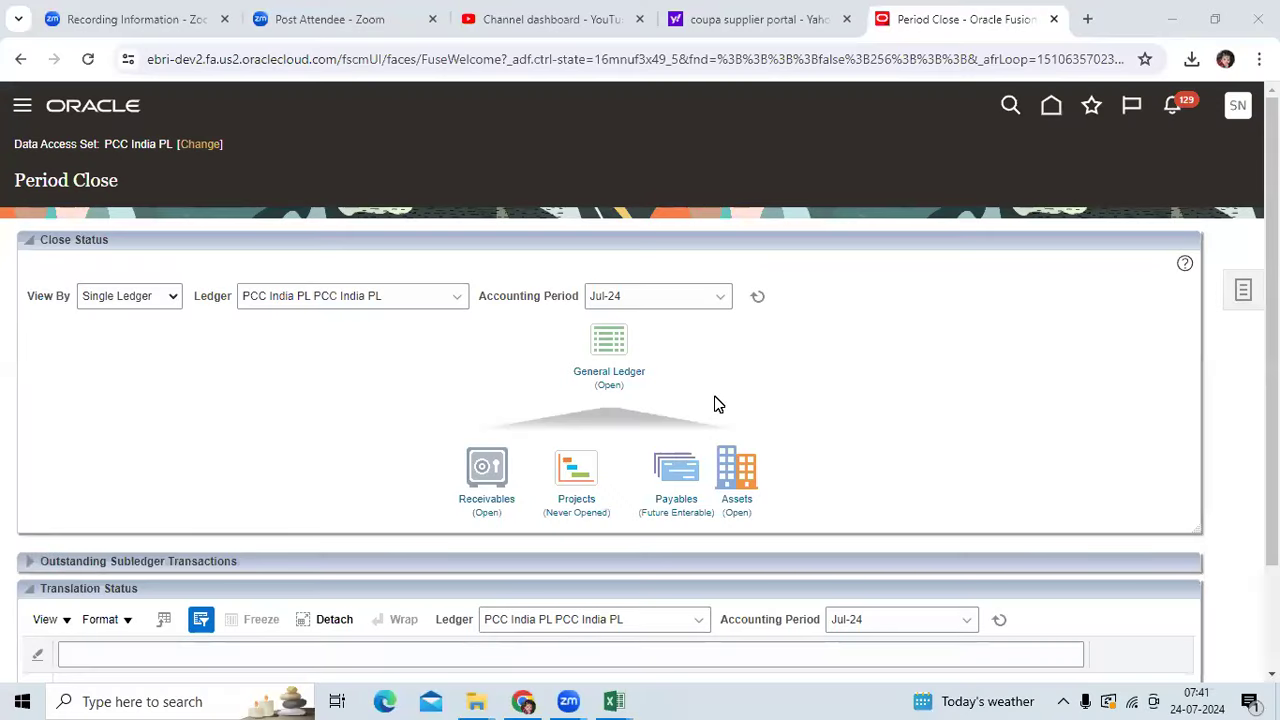
pyautogui.moveTo(968, 396)
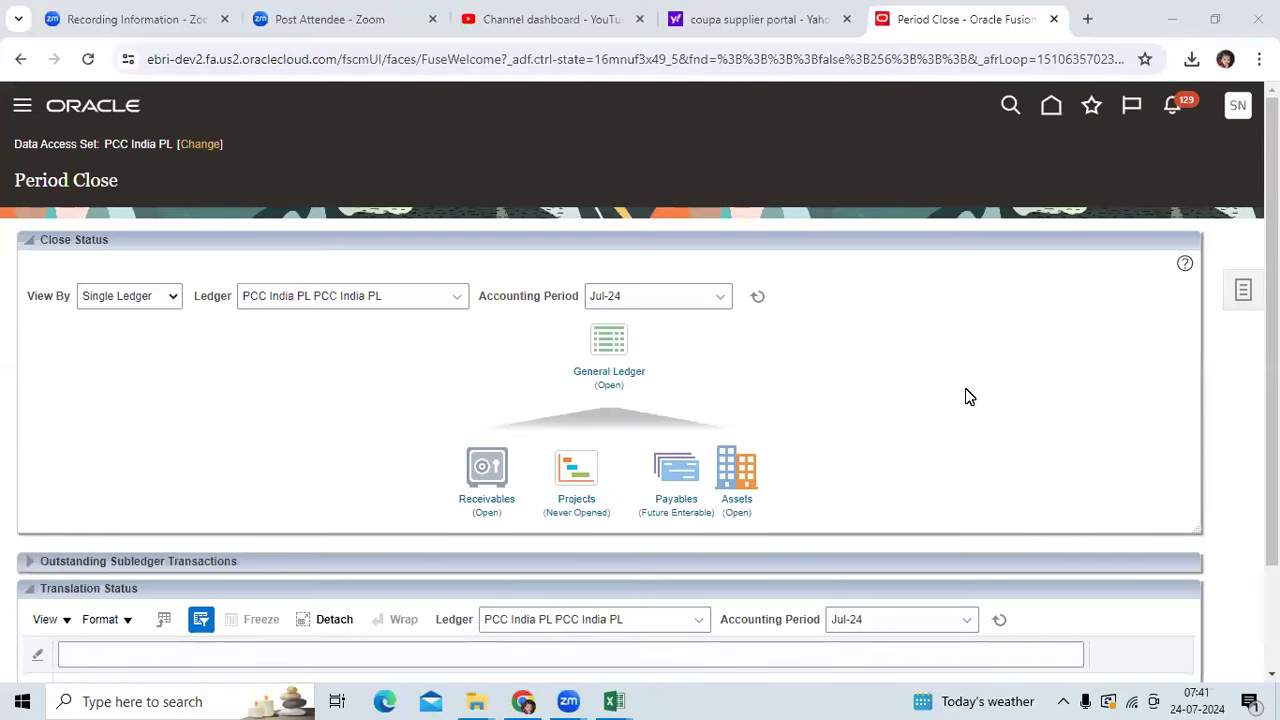
pyautogui.moveTo(946, 301)
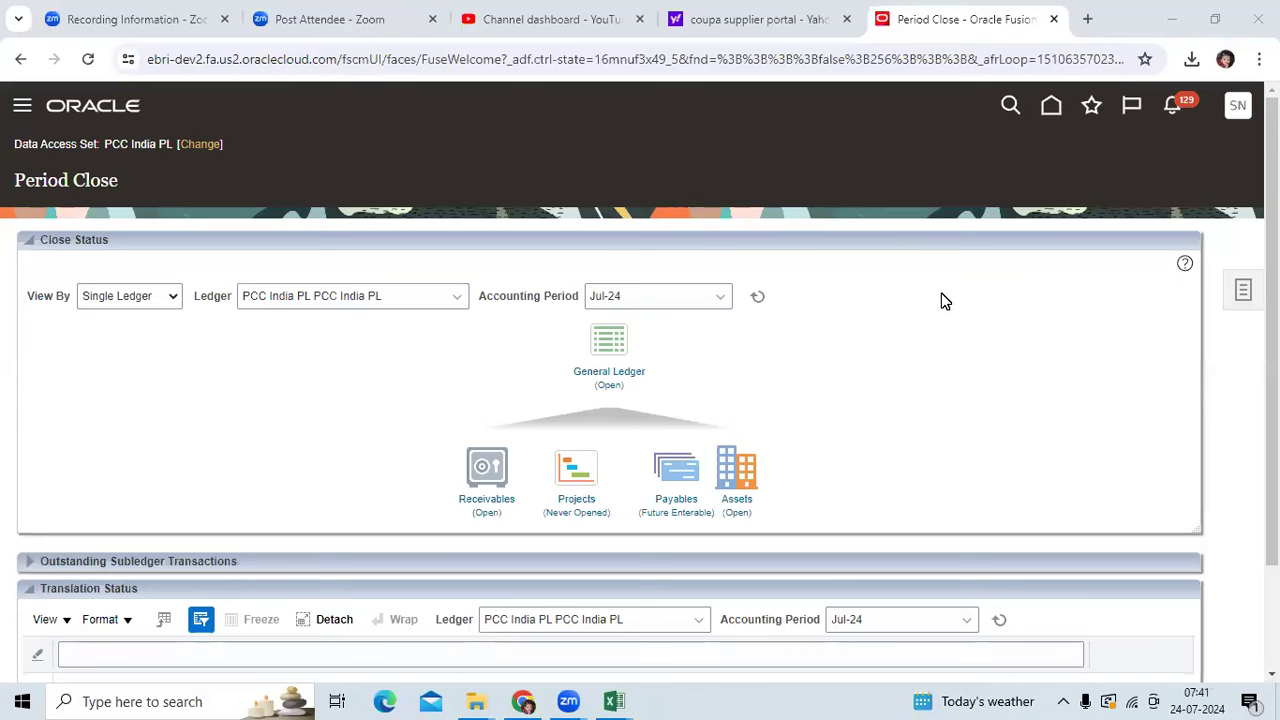
pyautogui.moveTo(952, 331)
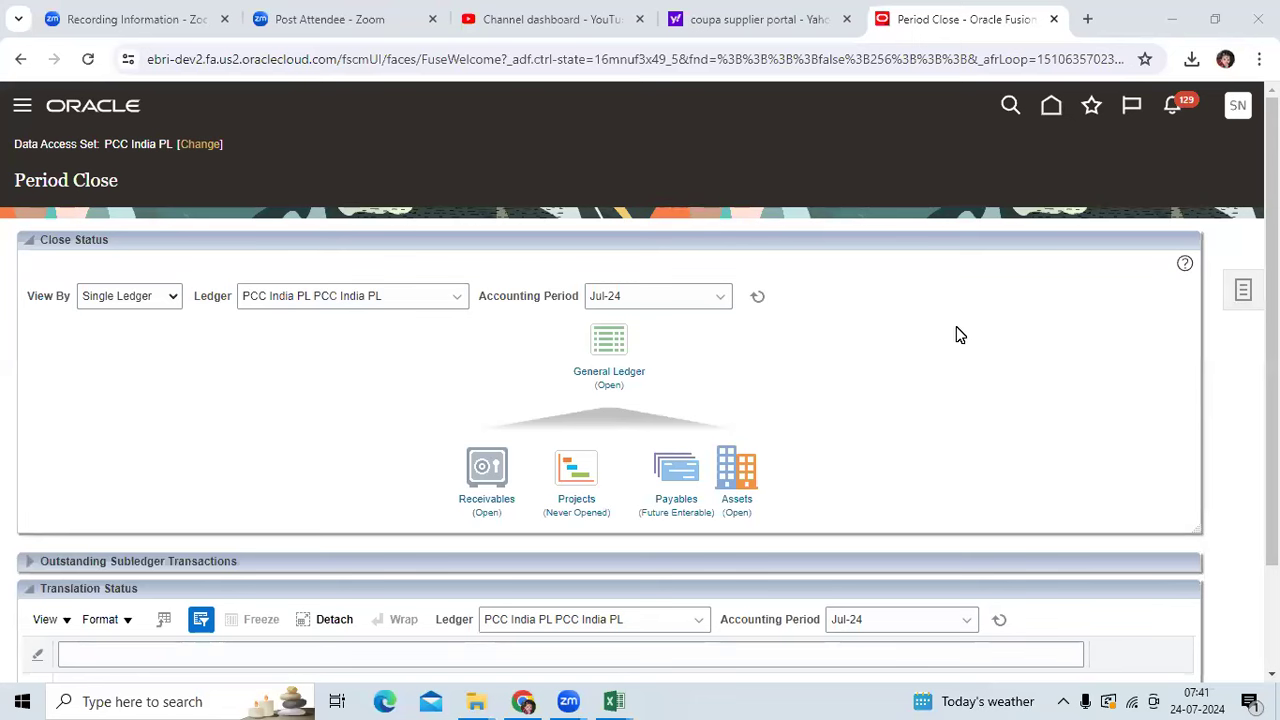
pyautogui.moveTo(979, 323)
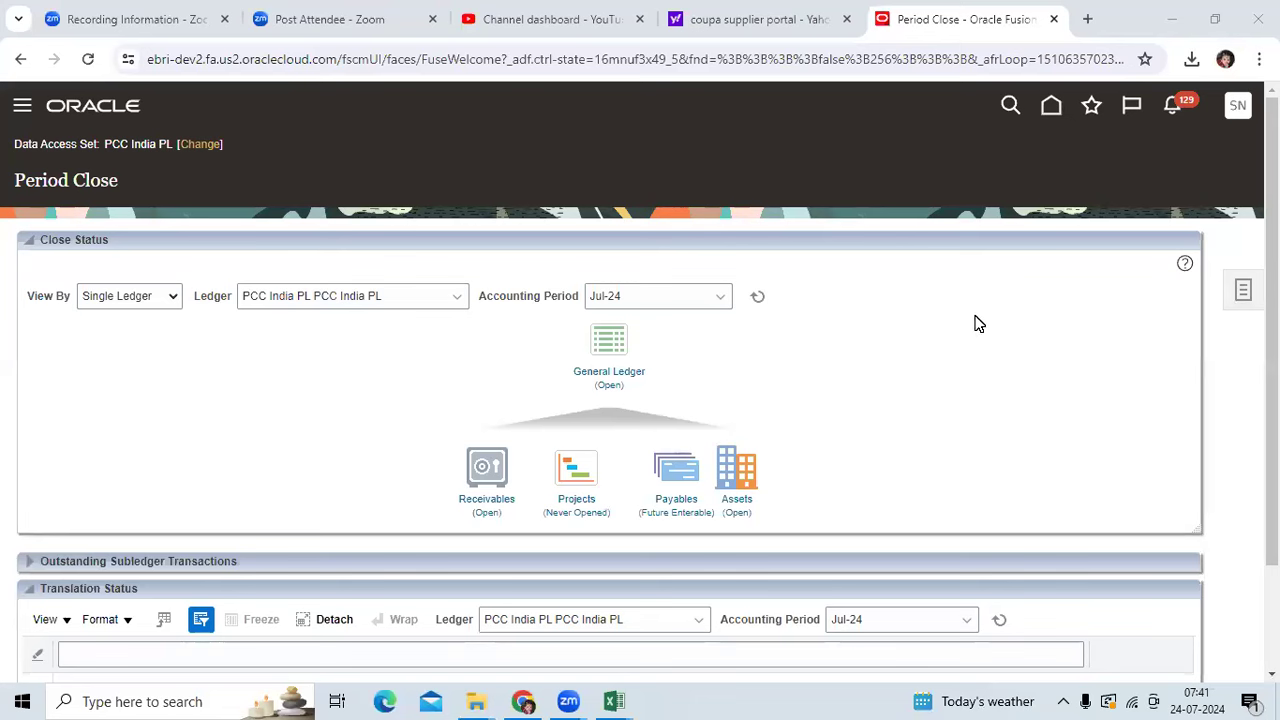
pyautogui.moveTo(950, 344)
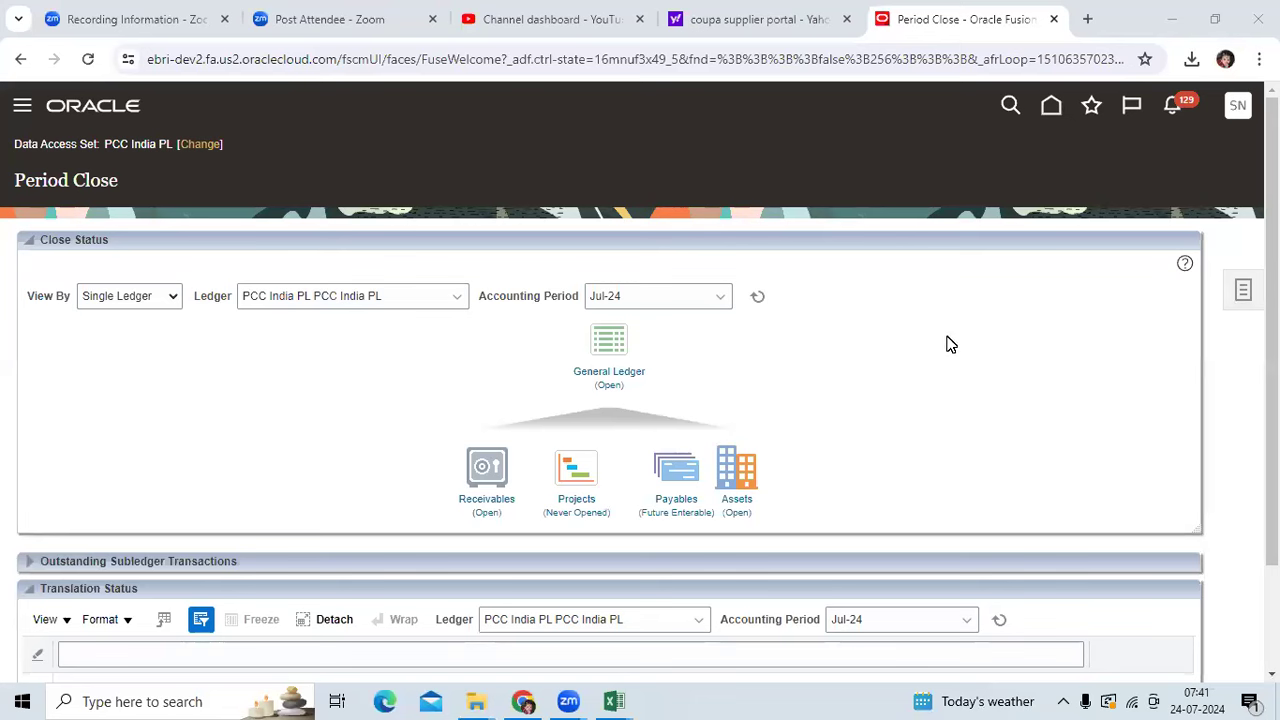
pyautogui.moveTo(1022, 355)
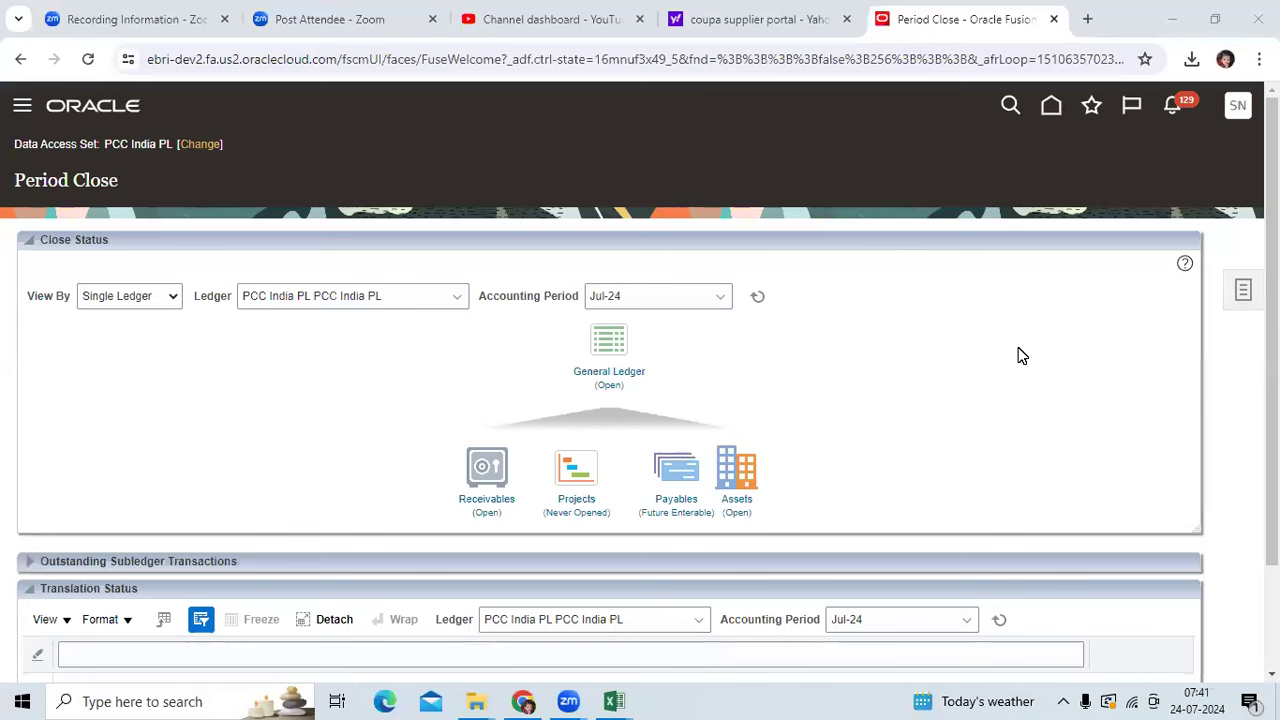
pyautogui.moveTo(1010, 355)
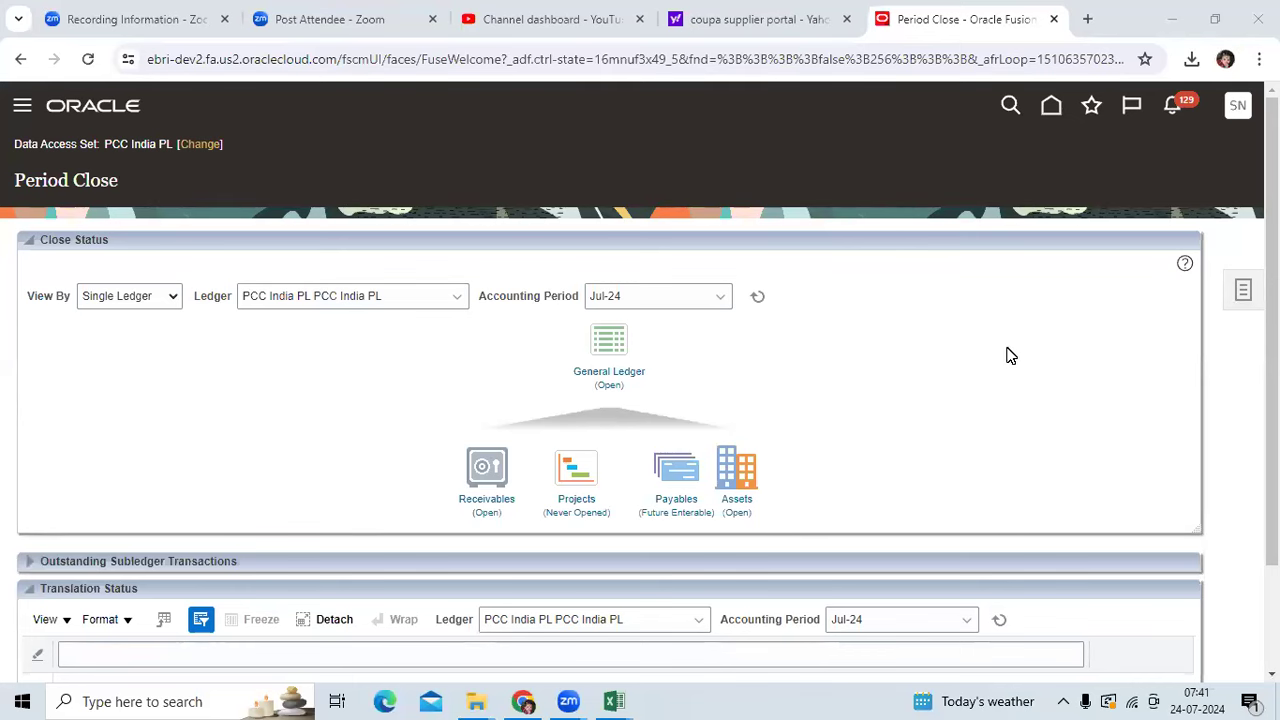
pyautogui.moveTo(992, 376)
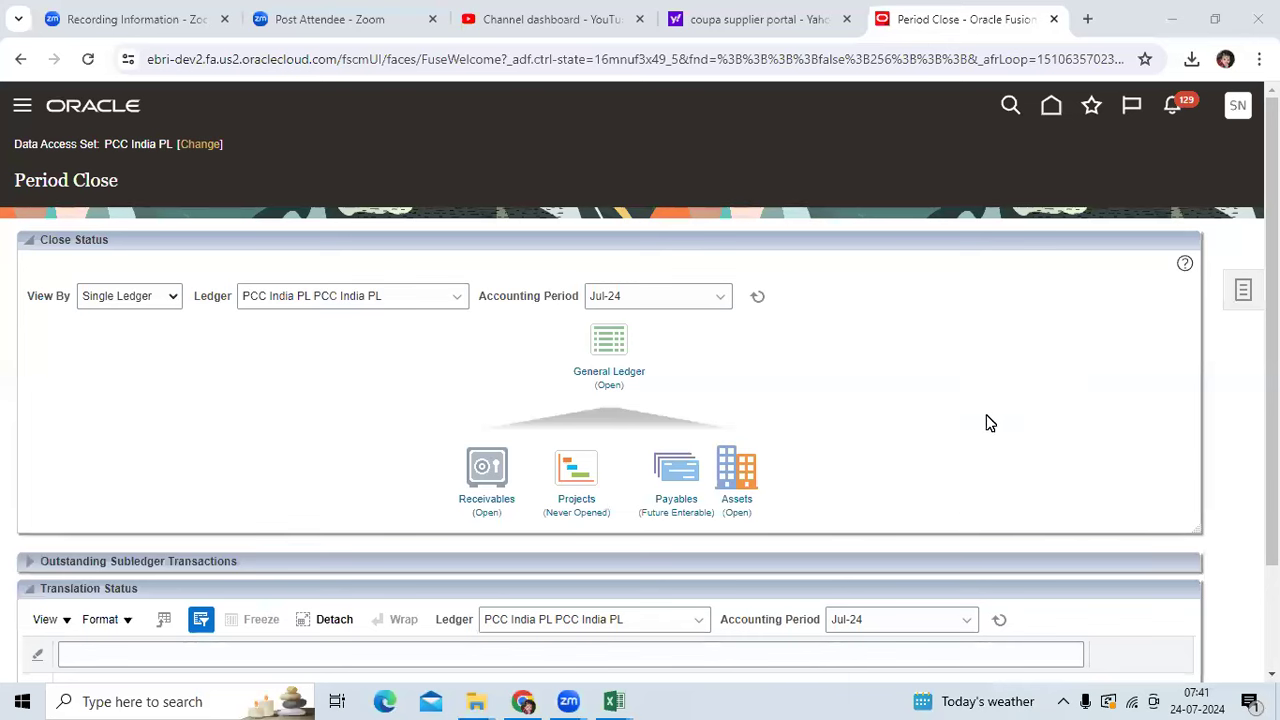
pyautogui.moveTo(1078, 376)
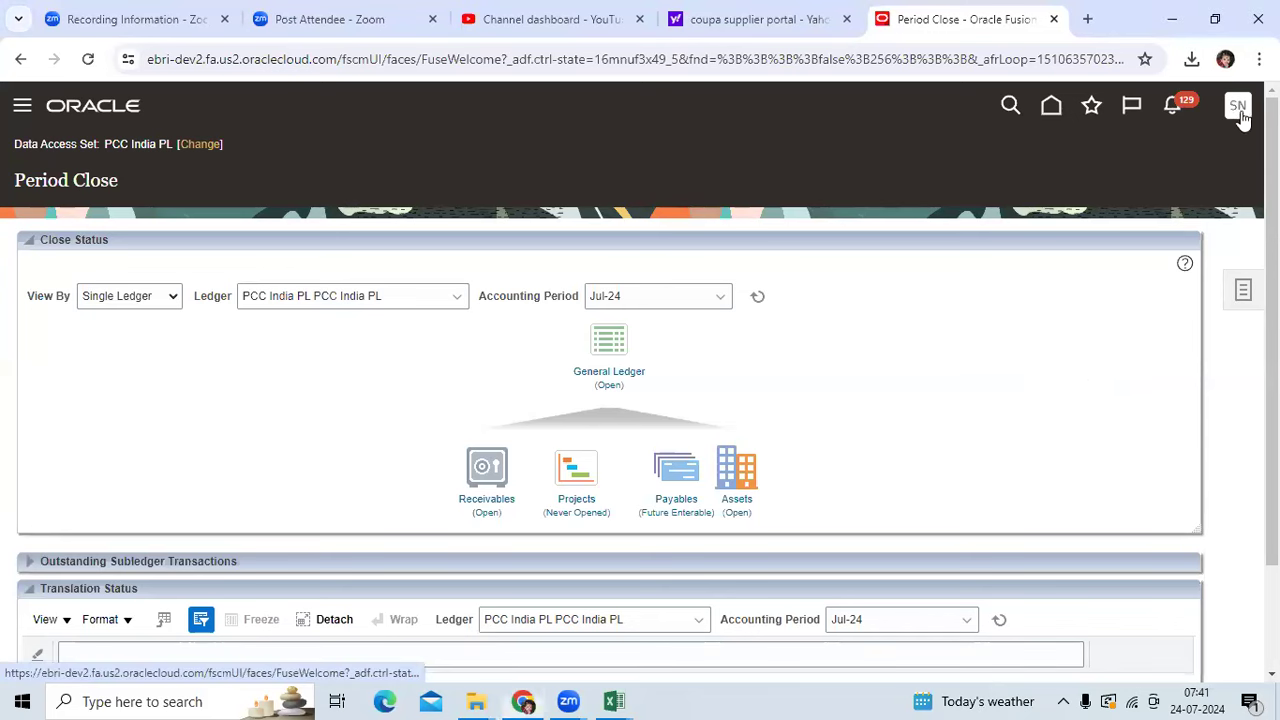
# Open Setup and Maintenance for Financials and Assign Business Unit Business Function under Organization Structures.
pyautogui.click(1237, 105)
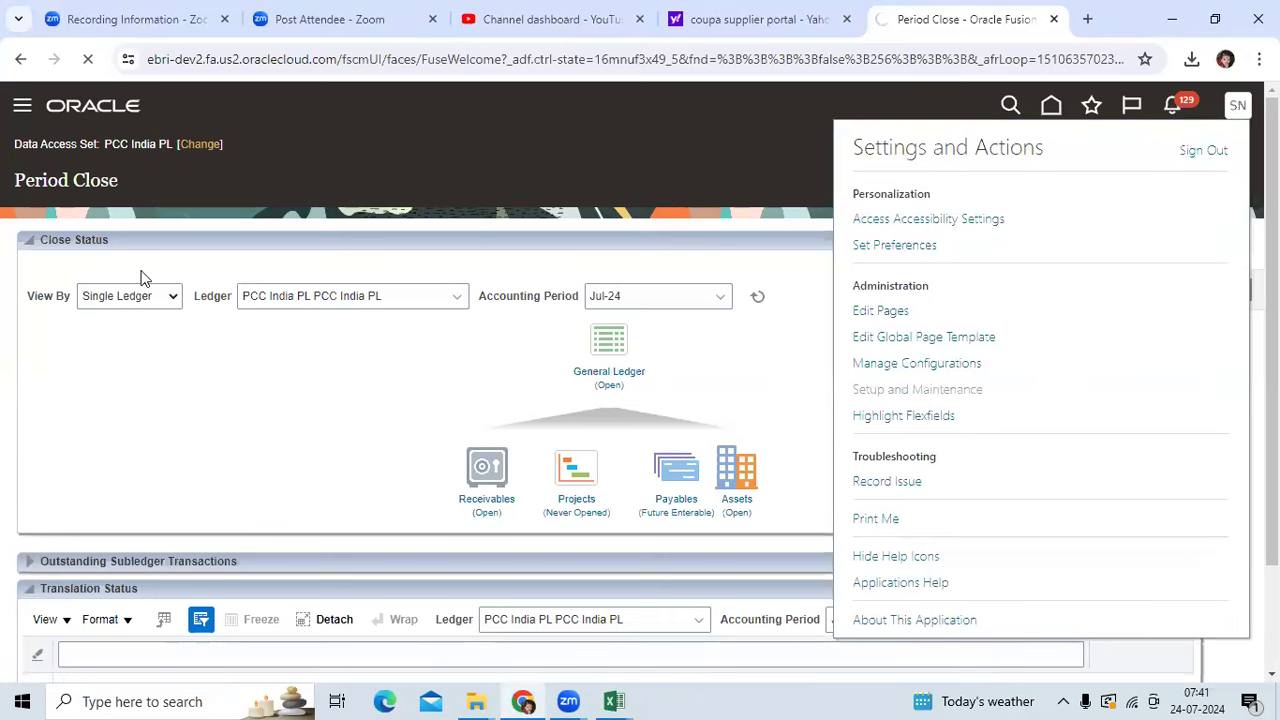
pyautogui.click(916, 389)
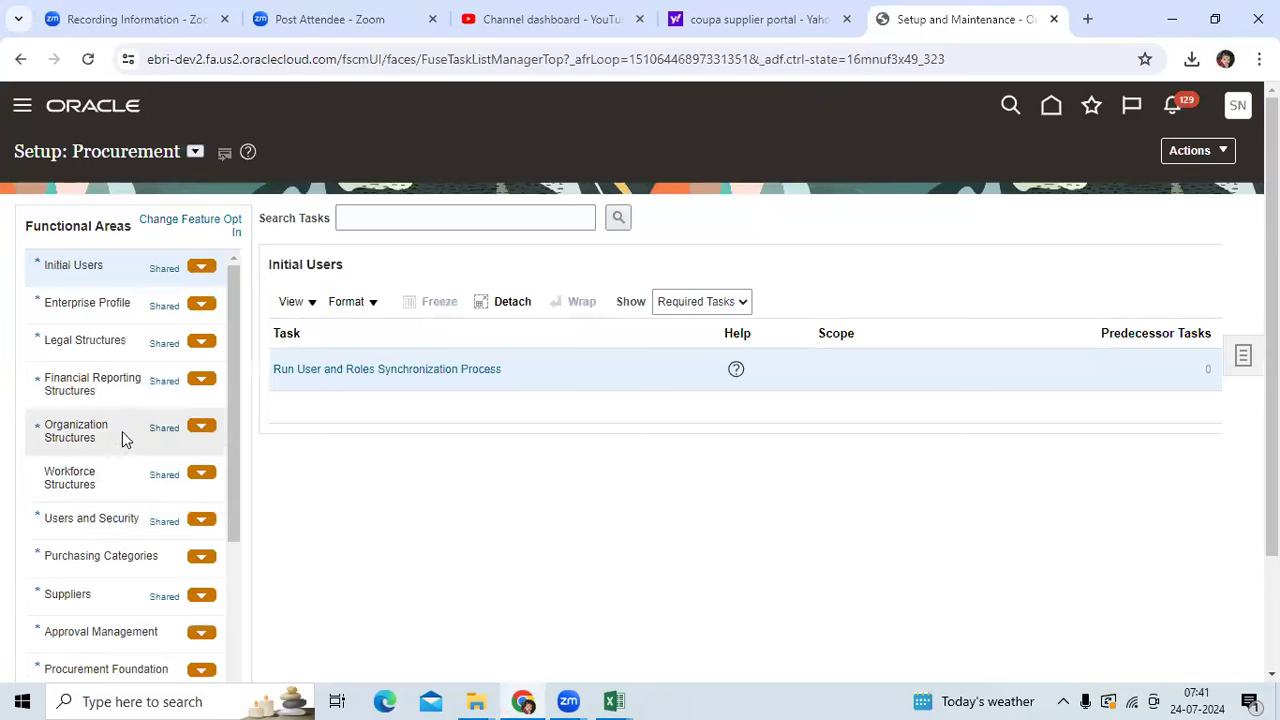
pyautogui.click(195, 151)
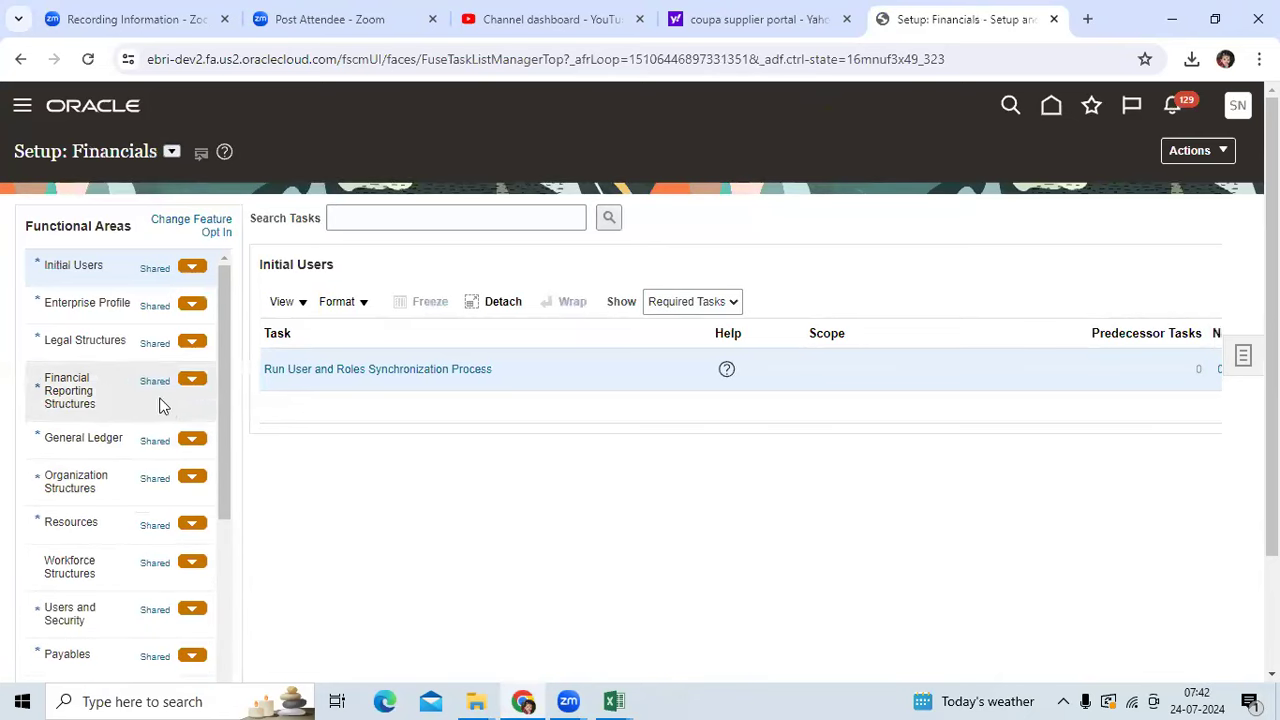
pyautogui.moveTo(113, 400)
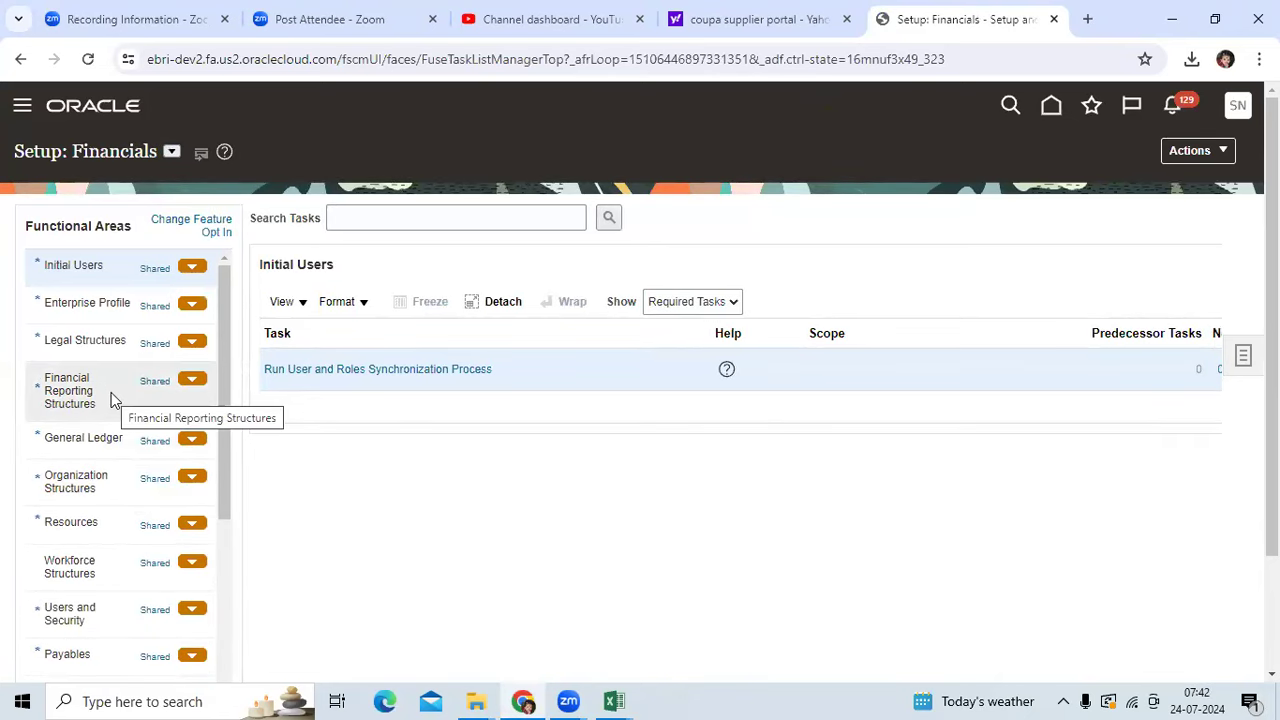
pyautogui.click(75, 481)
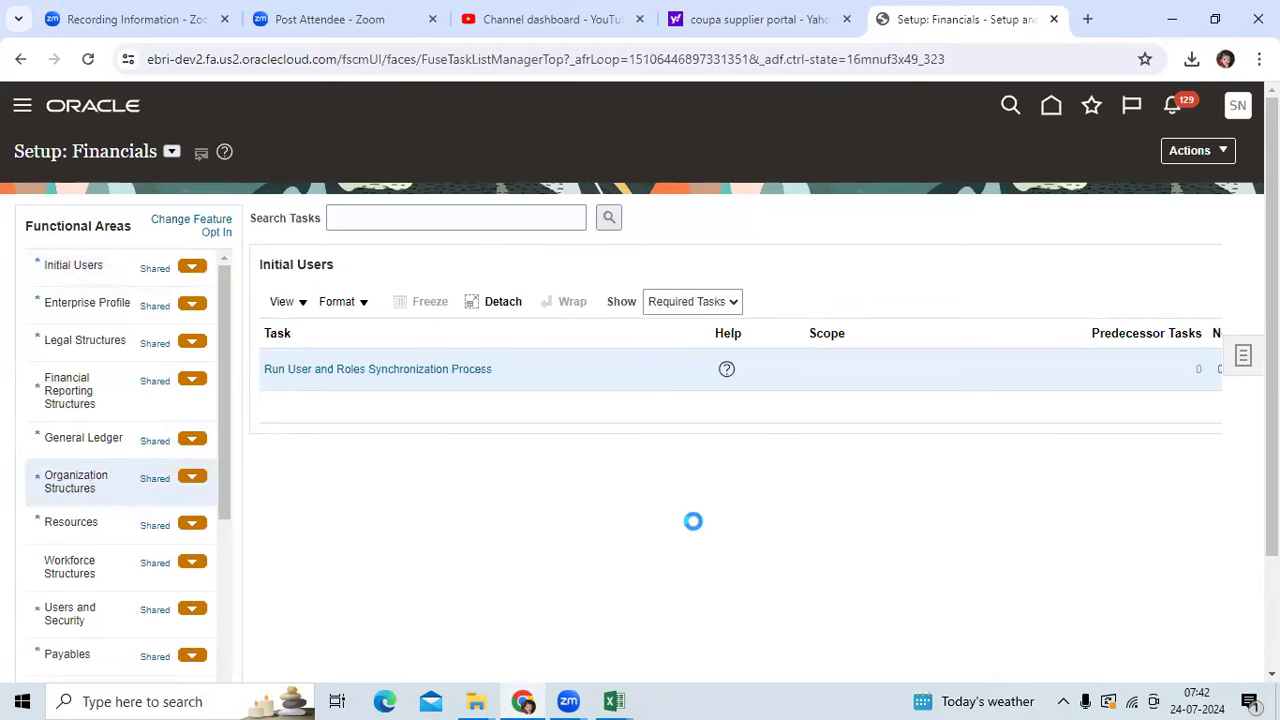
pyautogui.click(75, 481)
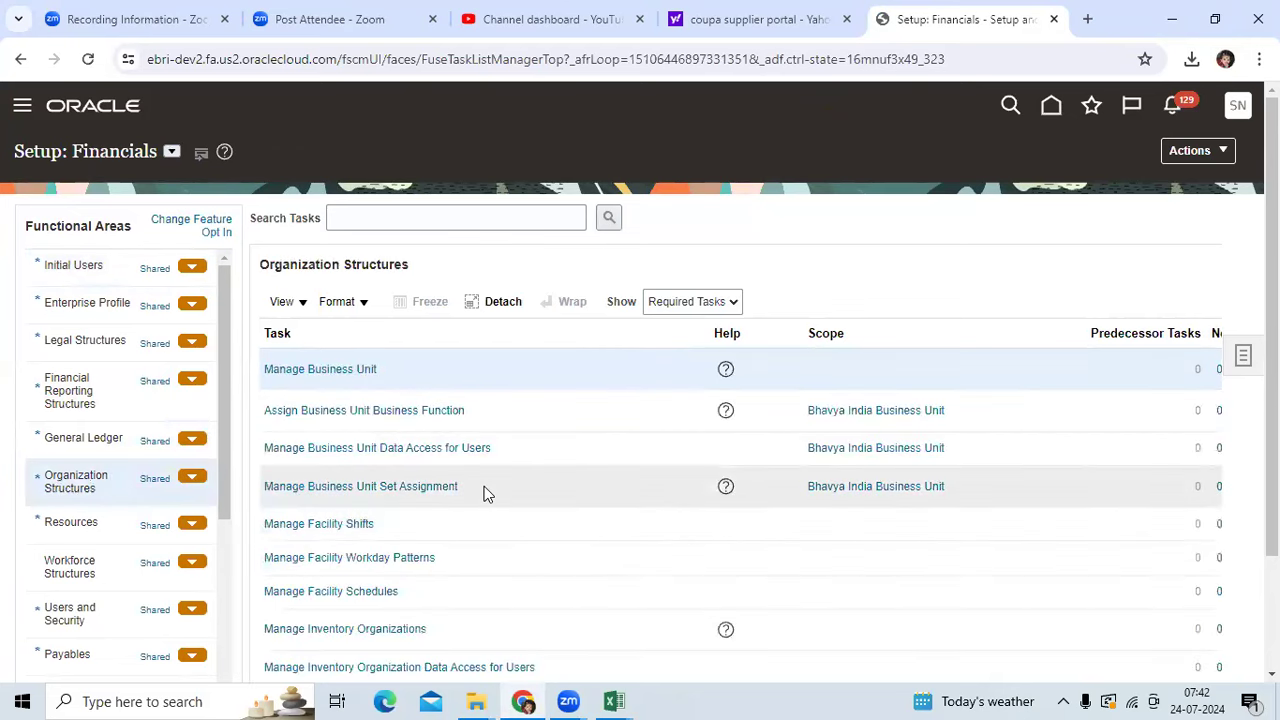
pyautogui.click(320, 368)
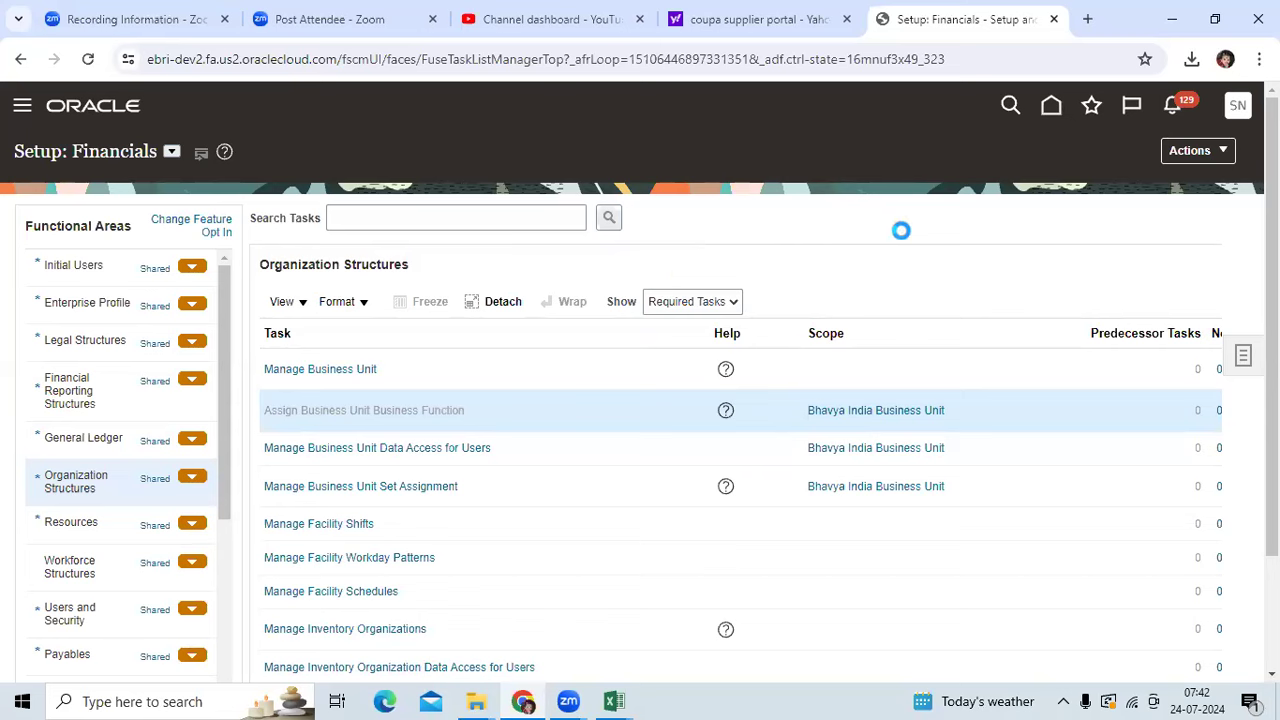
# Review the Bhavya India Business Unit's assigned functions, cancel without saving, then go Home.
pyautogui.click(363, 410)
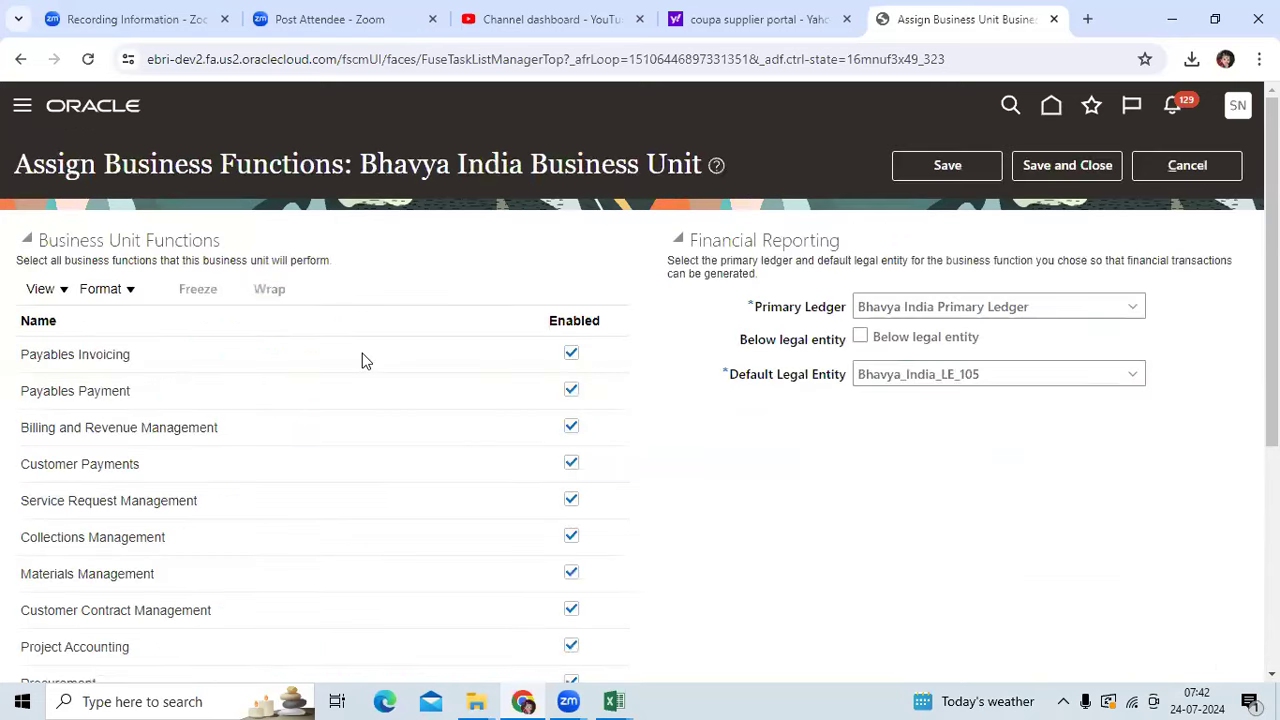
pyautogui.scroll(-3)
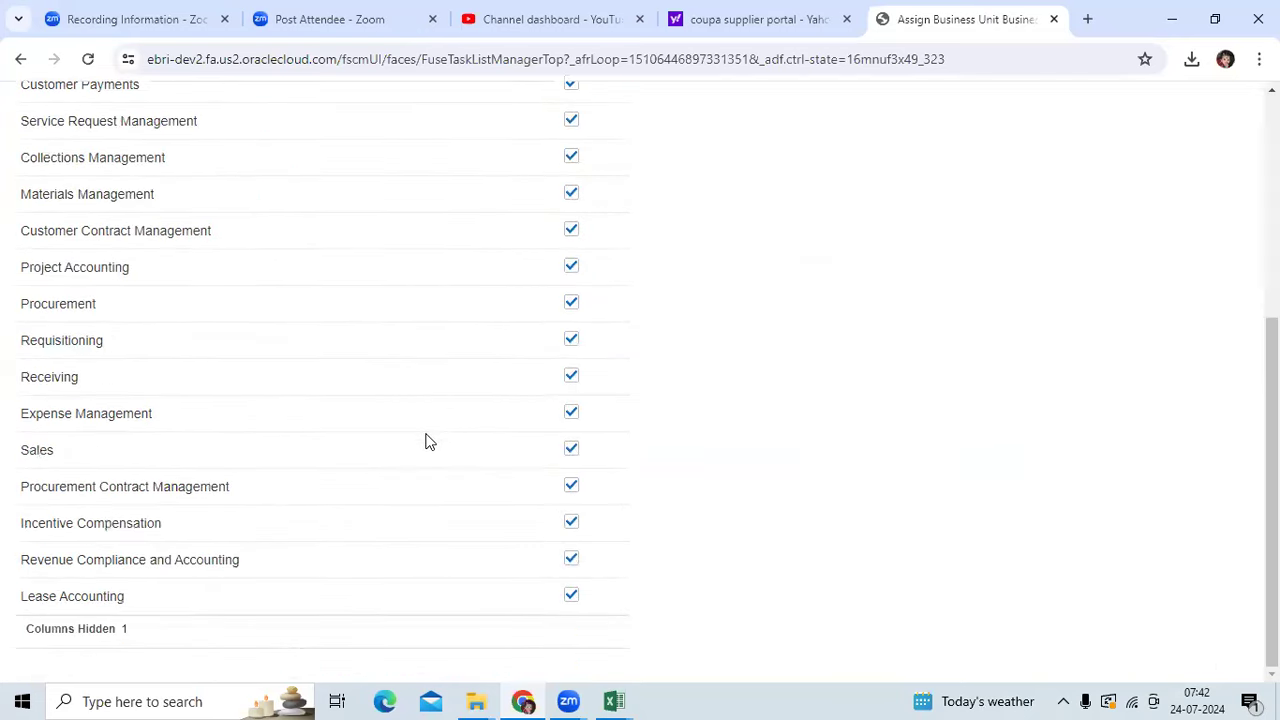
pyautogui.scroll(3)
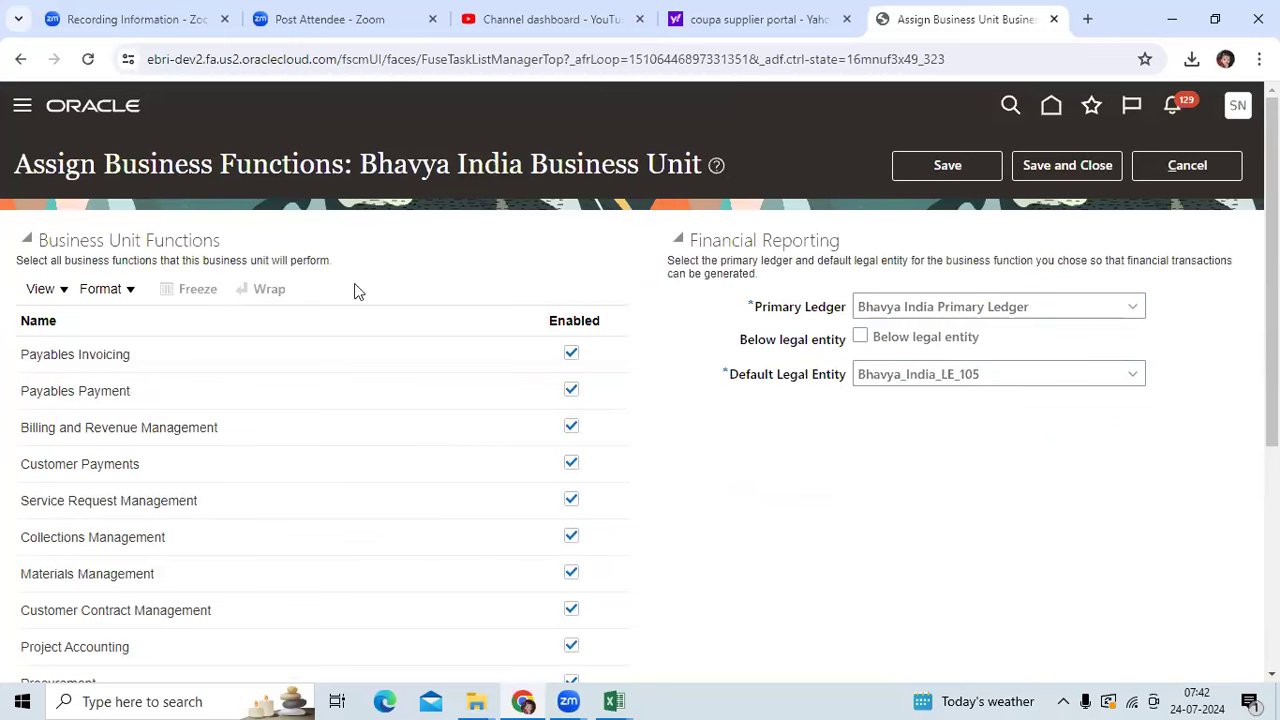
pyautogui.click(1187, 165)
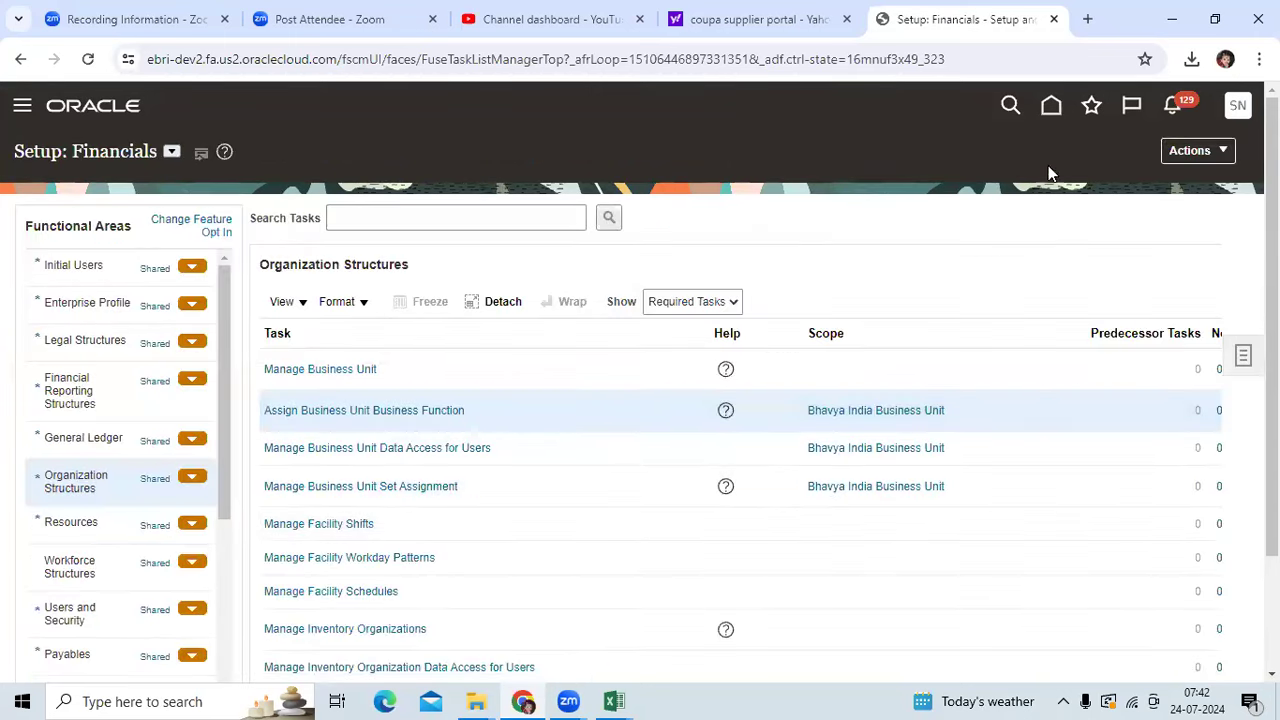
pyautogui.click(344, 628)
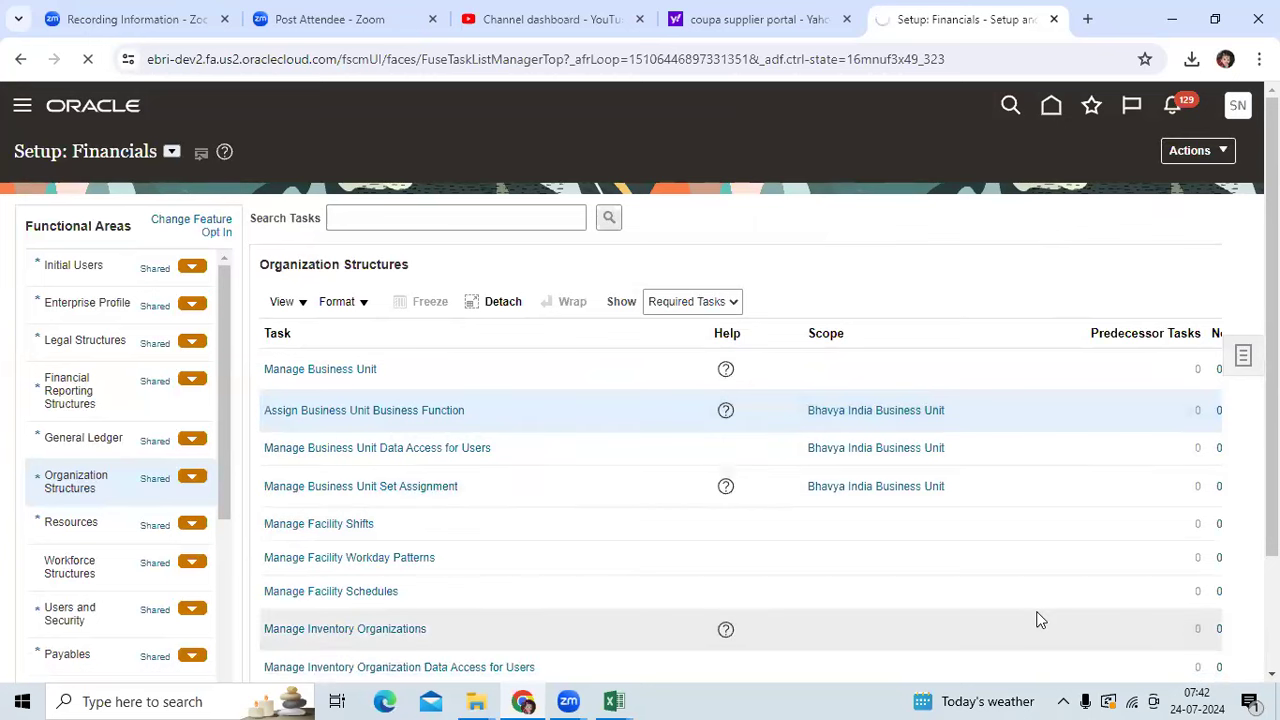
# Visit the Period Close app, then reopen Setup and Maintenance showing Financials' Initial Users tasks.
pyautogui.click(1051, 124)
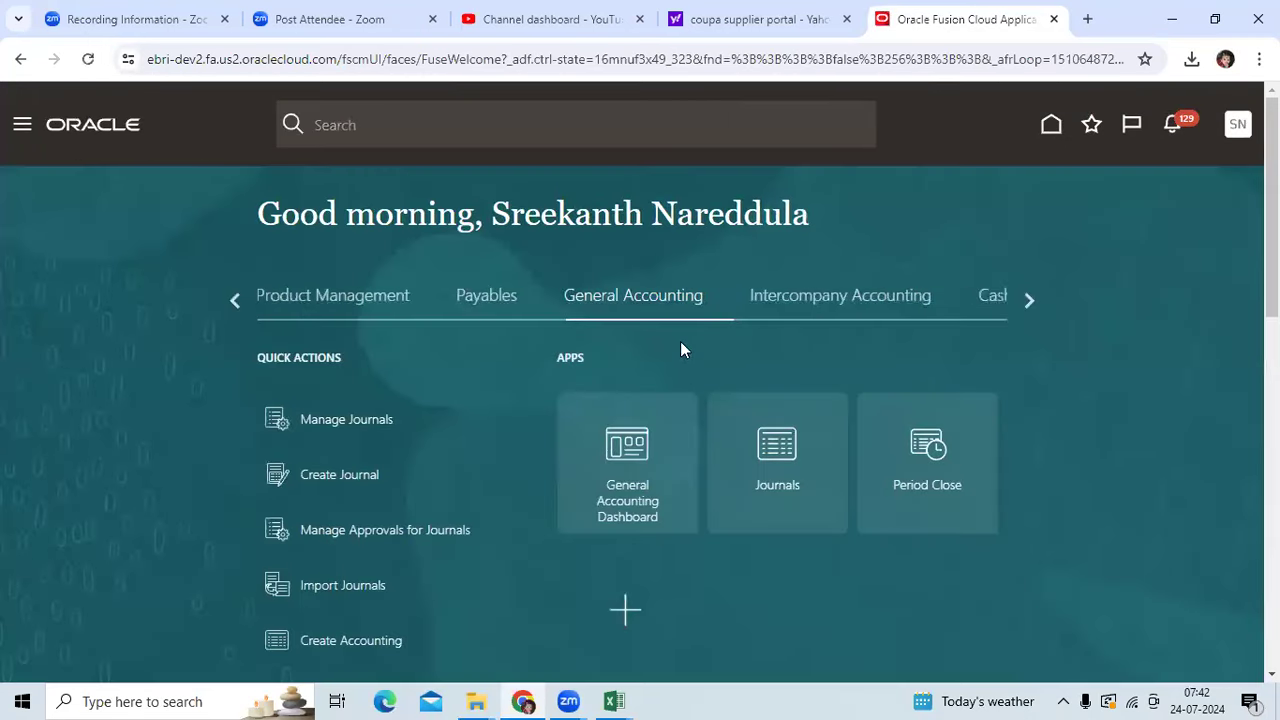
pyautogui.moveTo(950, 473)
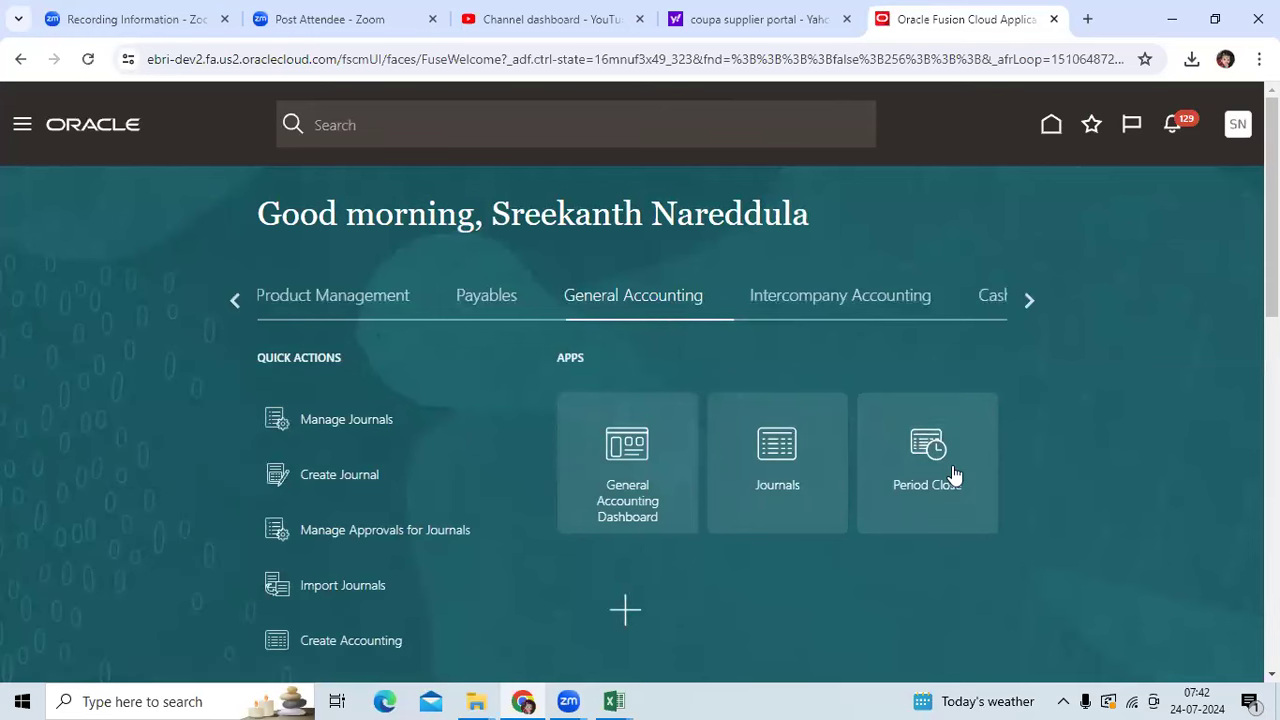
pyautogui.click(926, 462)
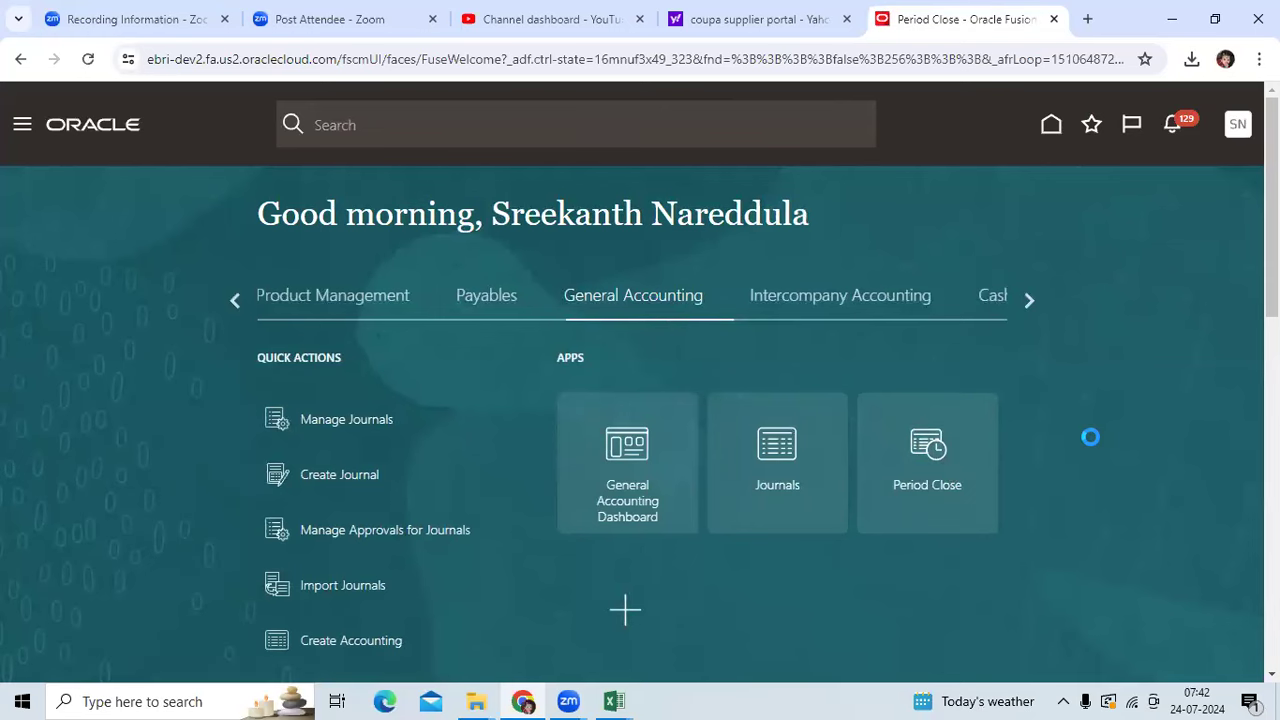
pyautogui.click(926, 462)
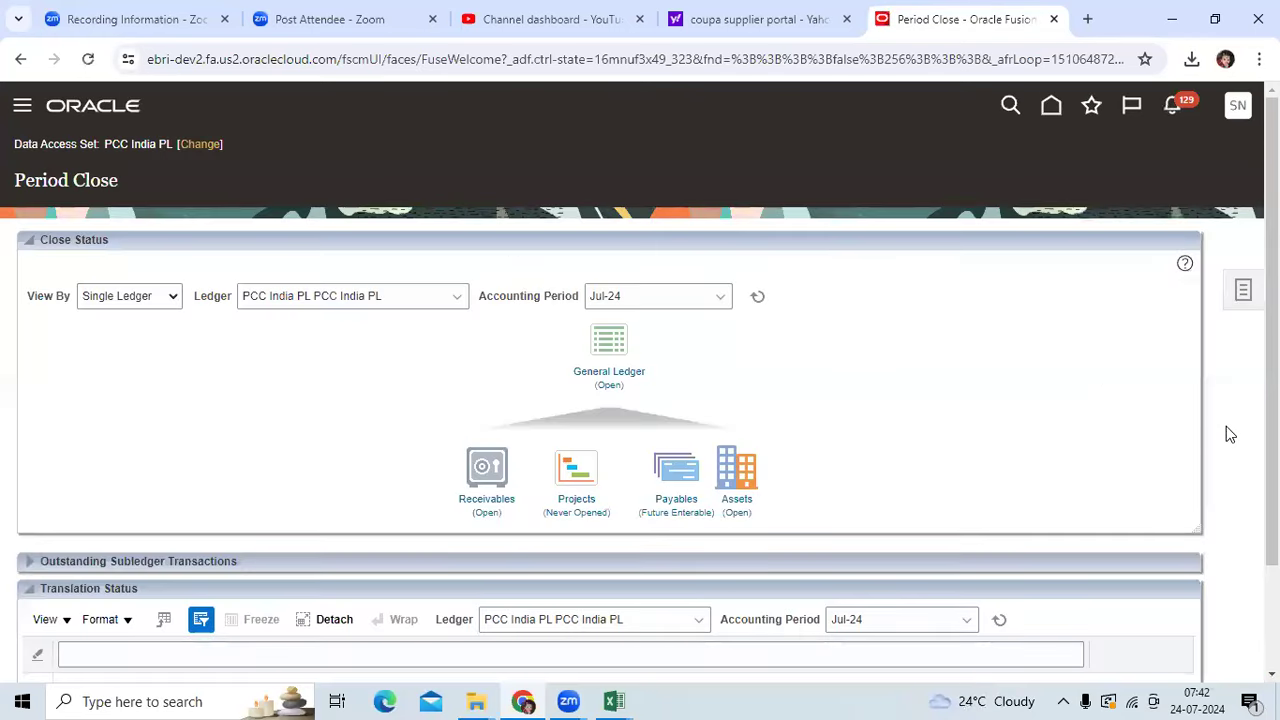
pyautogui.moveTo(1243, 289)
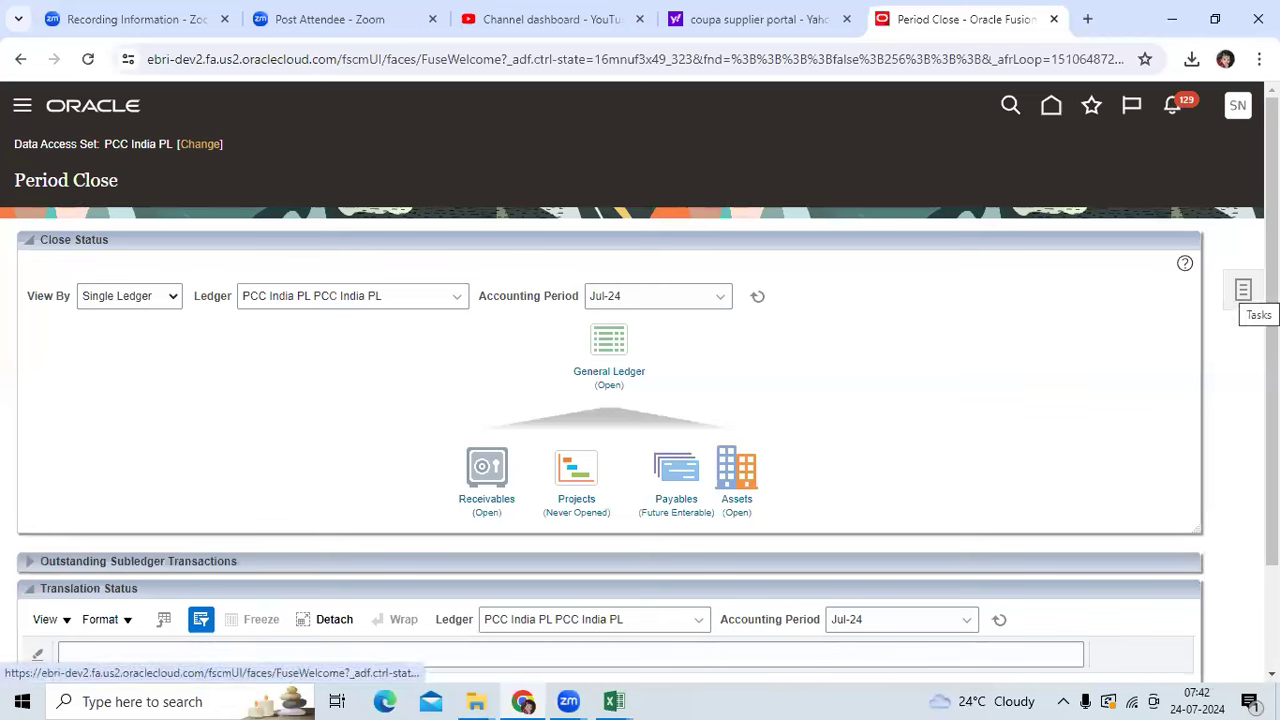
pyautogui.click(1237, 105)
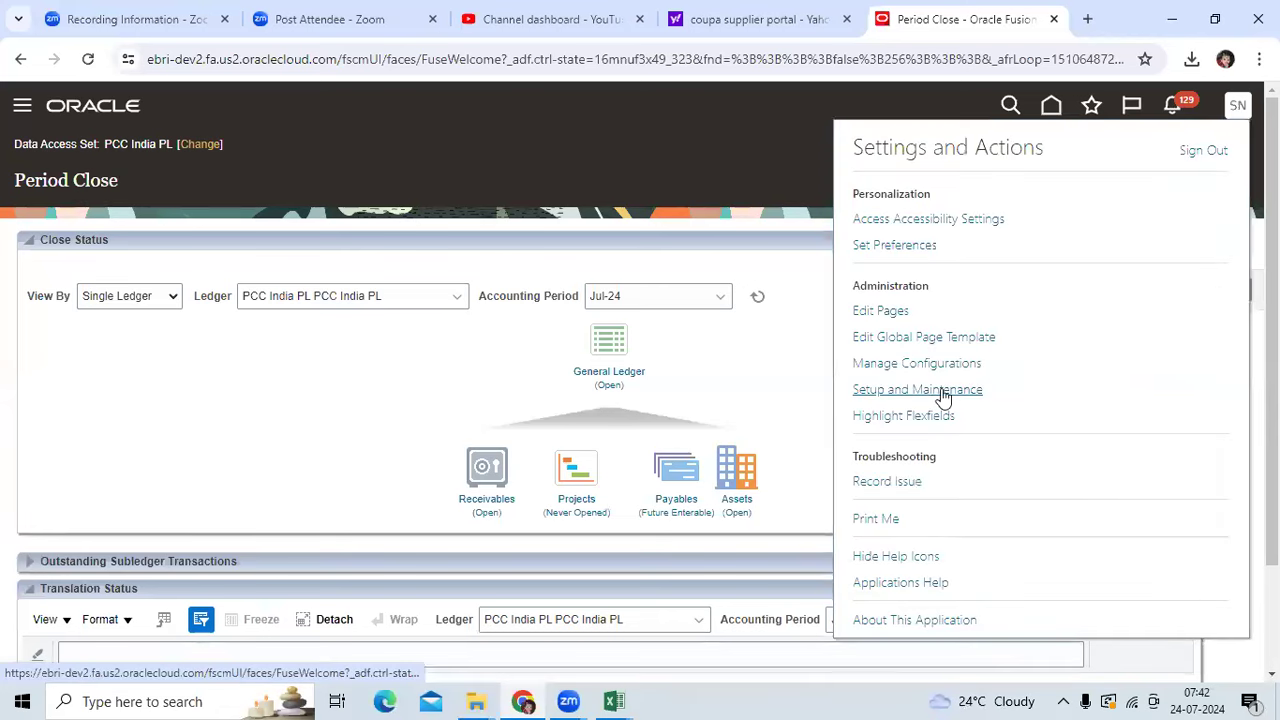
pyautogui.click(917, 389)
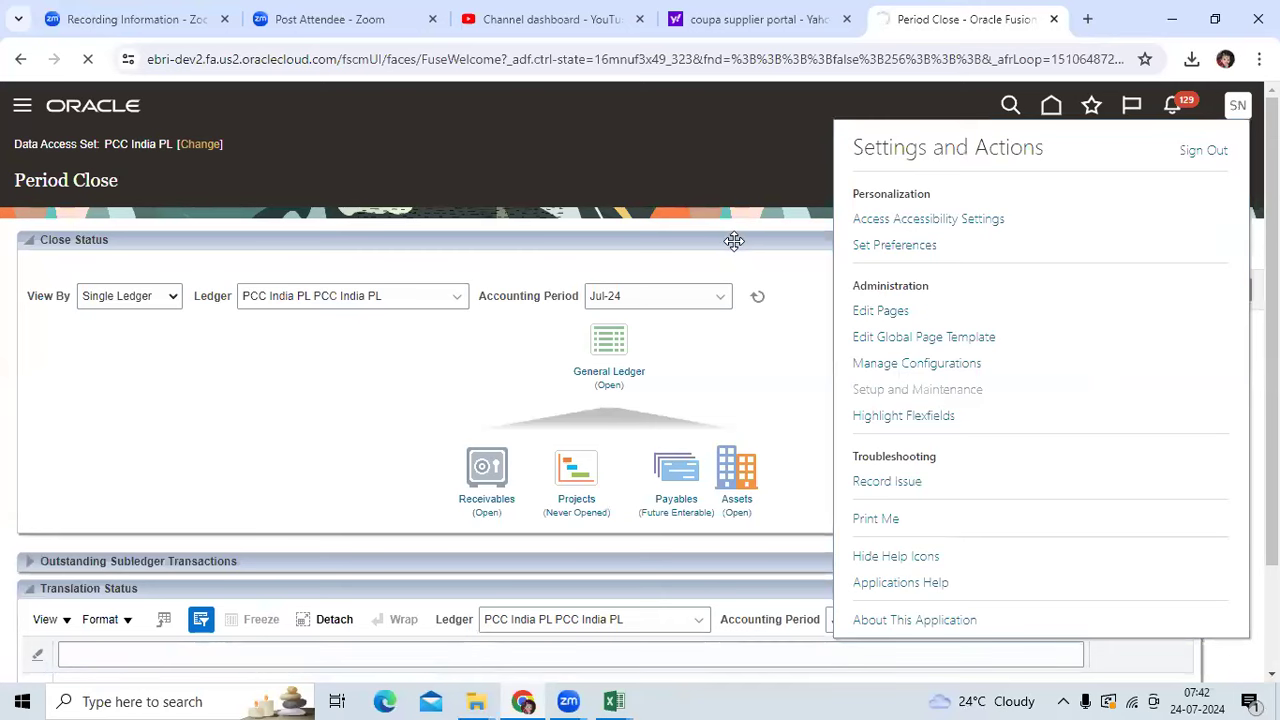
pyautogui.click(916, 389)
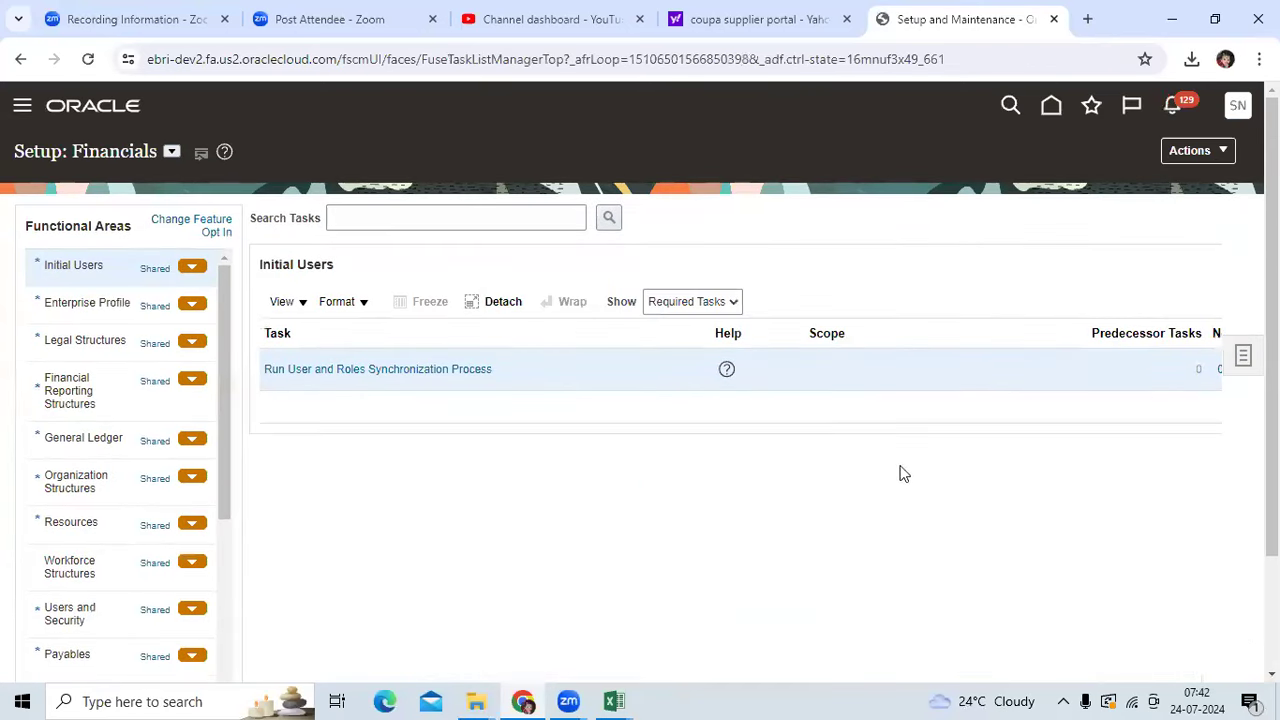
pyautogui.moveTo(931, 524)
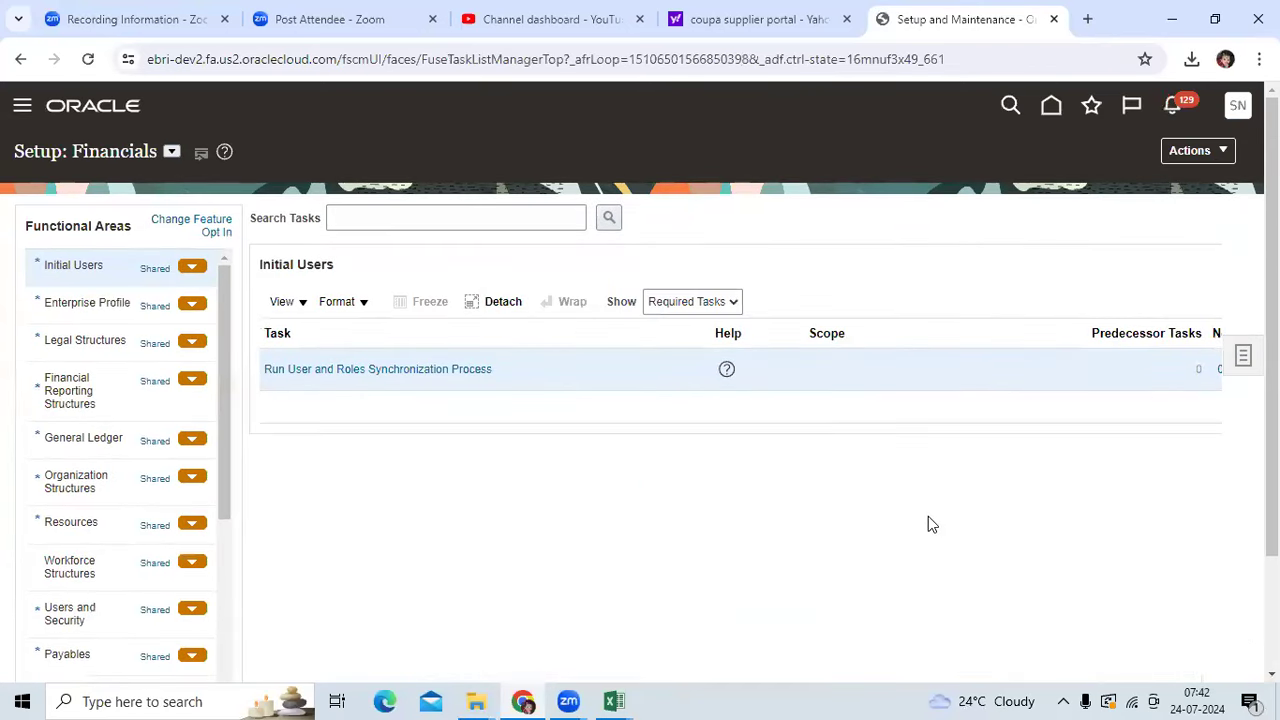
pyautogui.moveTo(999, 531)
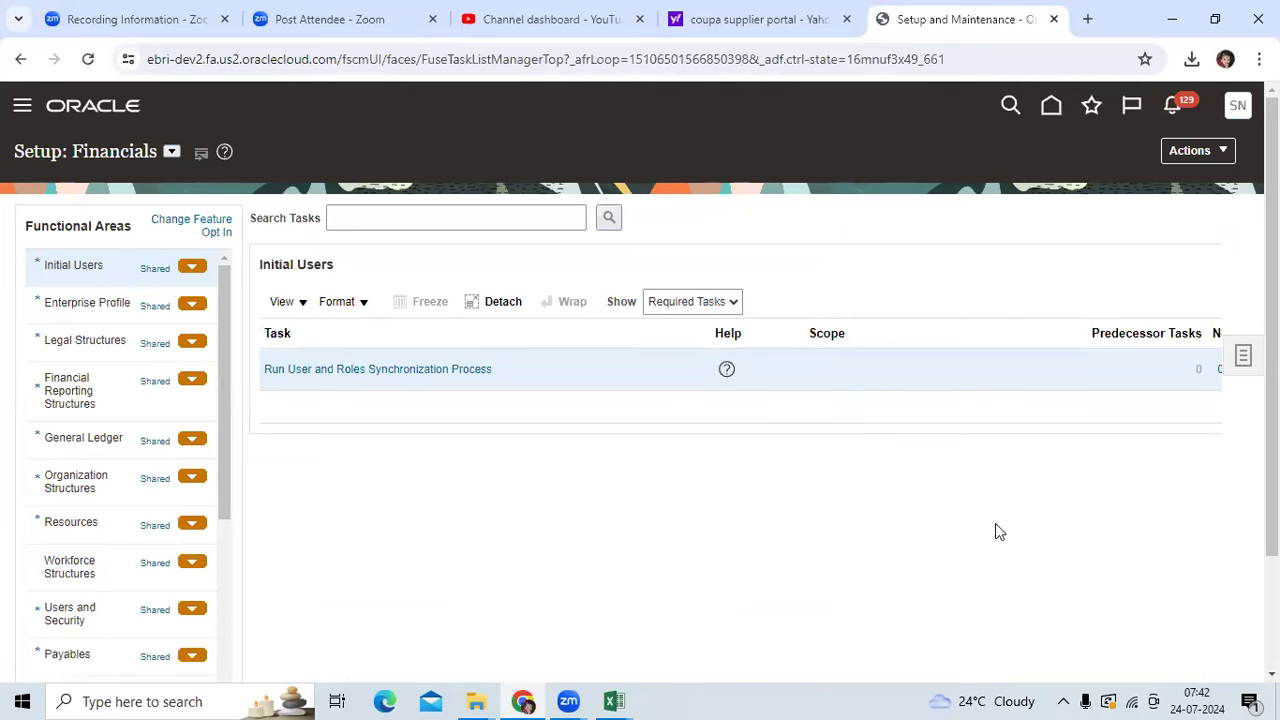
pyautogui.moveTo(925, 554)
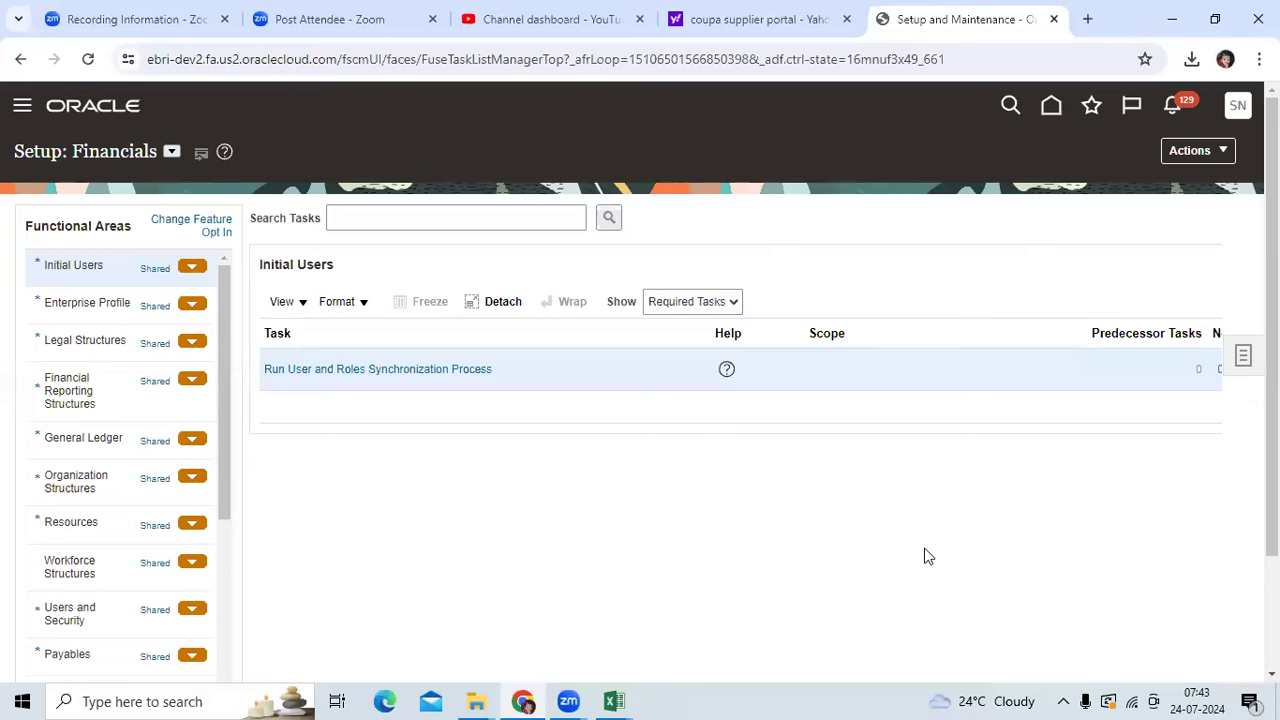
pyautogui.moveTo(917, 463)
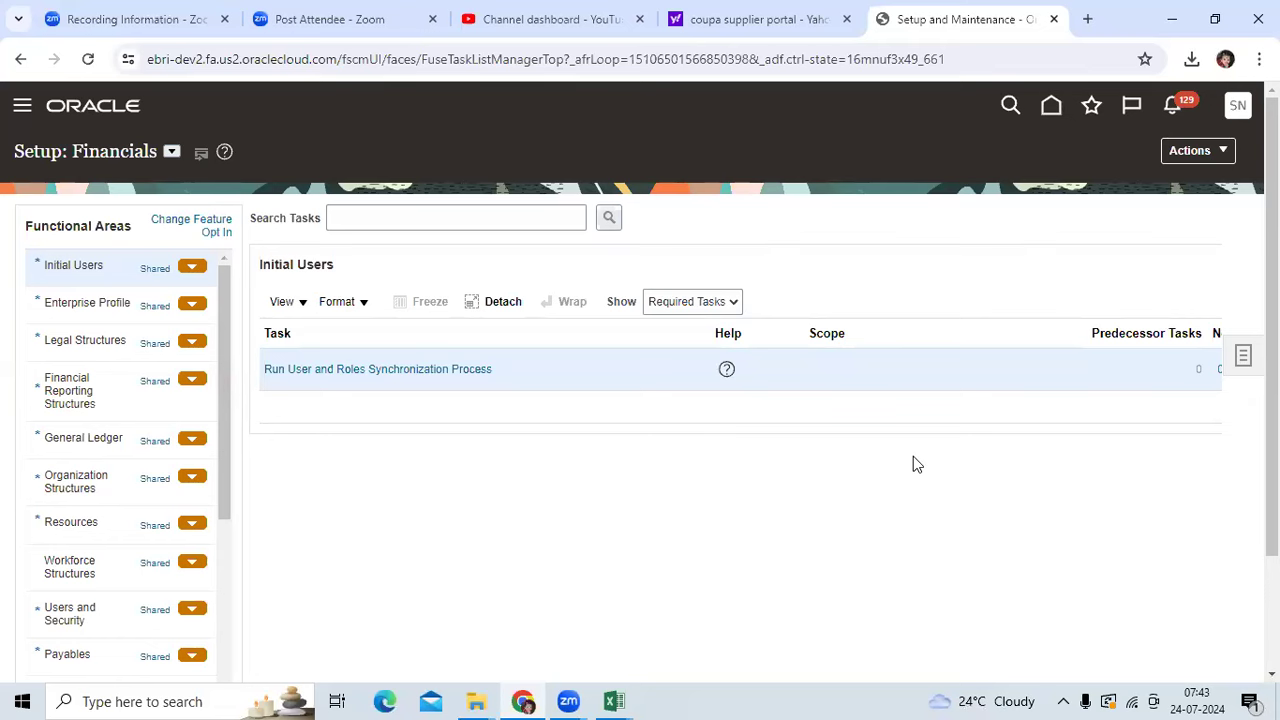
pyautogui.moveTo(916, 452)
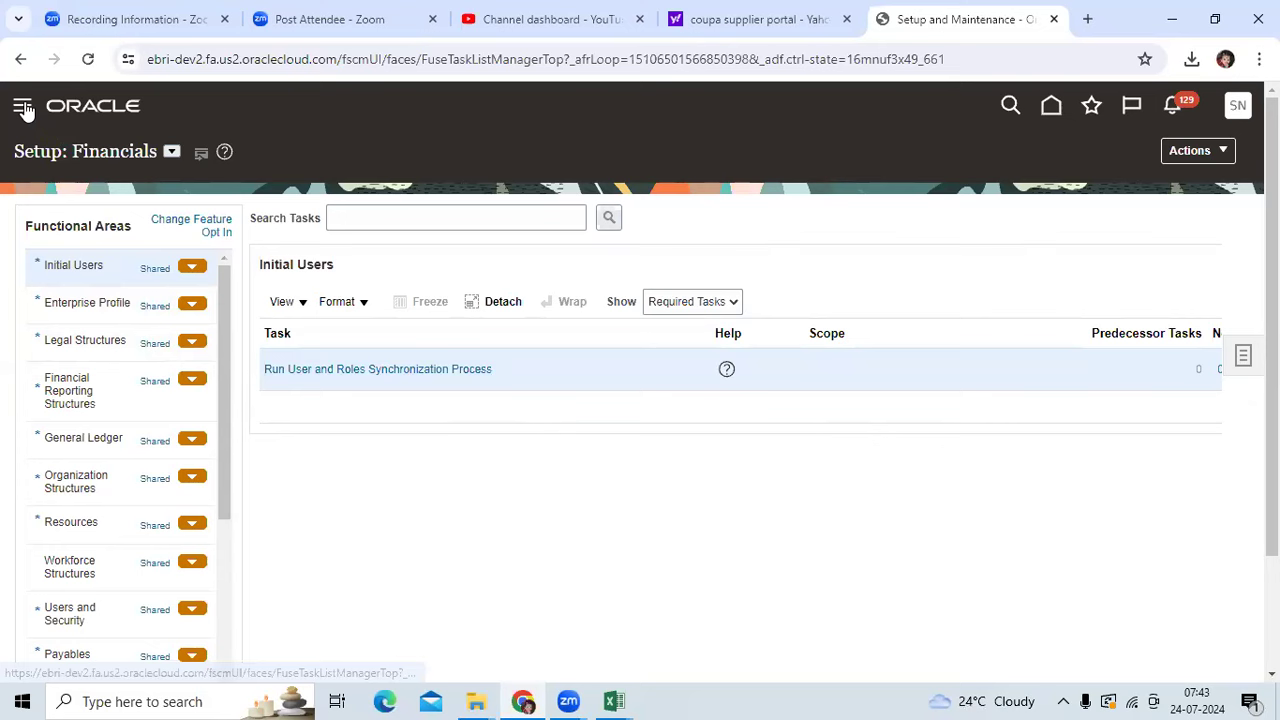
# Open the Navigator and expand Tools to show Scheduled Processes, Reports and Analytics, Worklist.
pyautogui.click(23, 105)
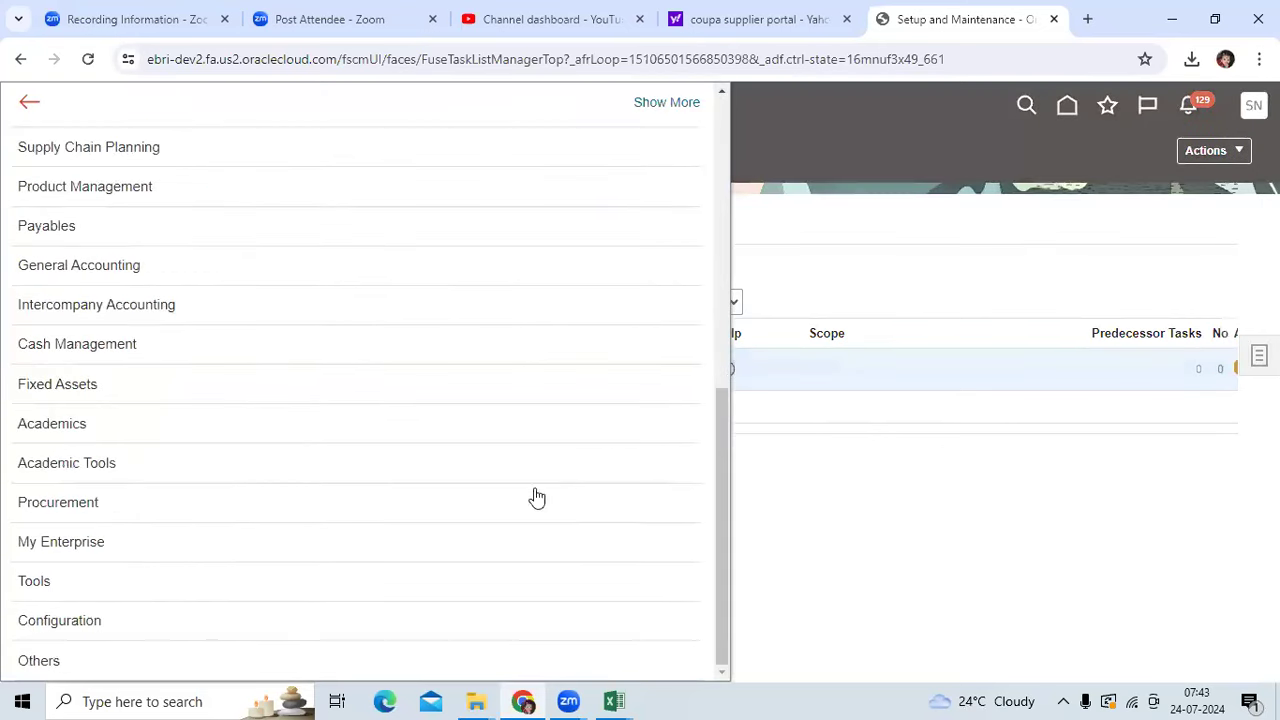
pyautogui.click(34, 580)
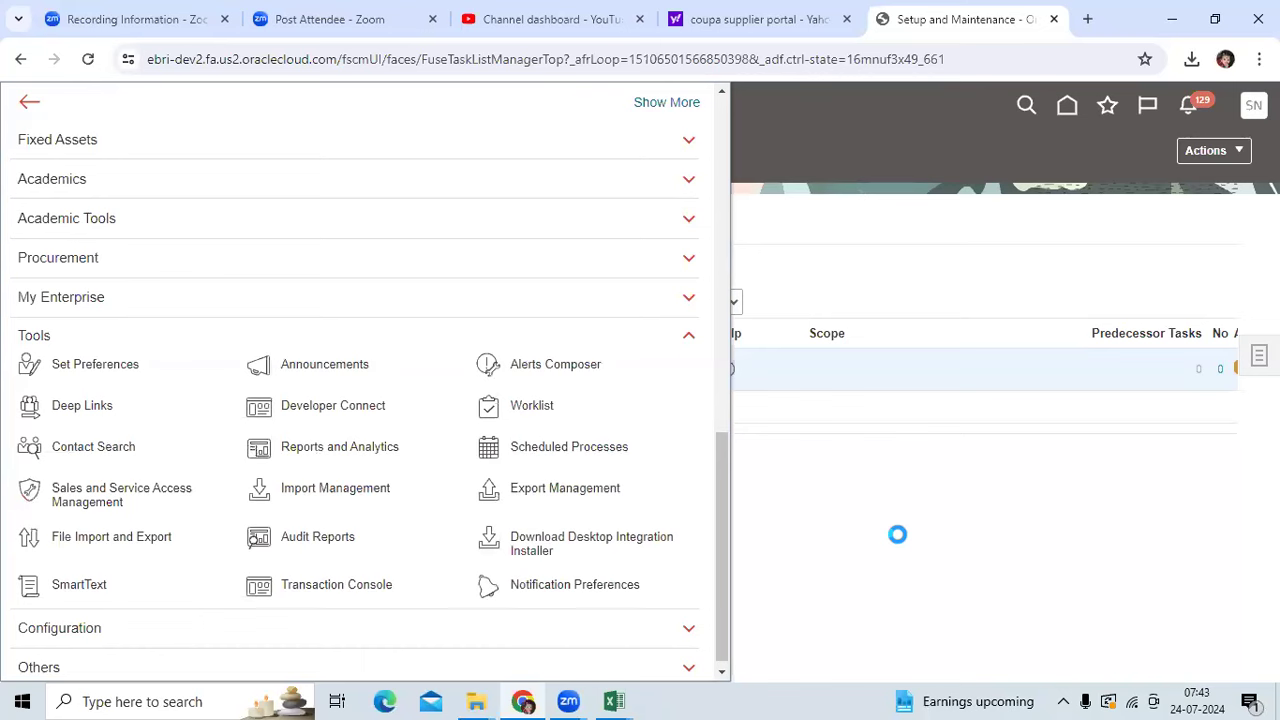
pyautogui.moveTo(900, 542)
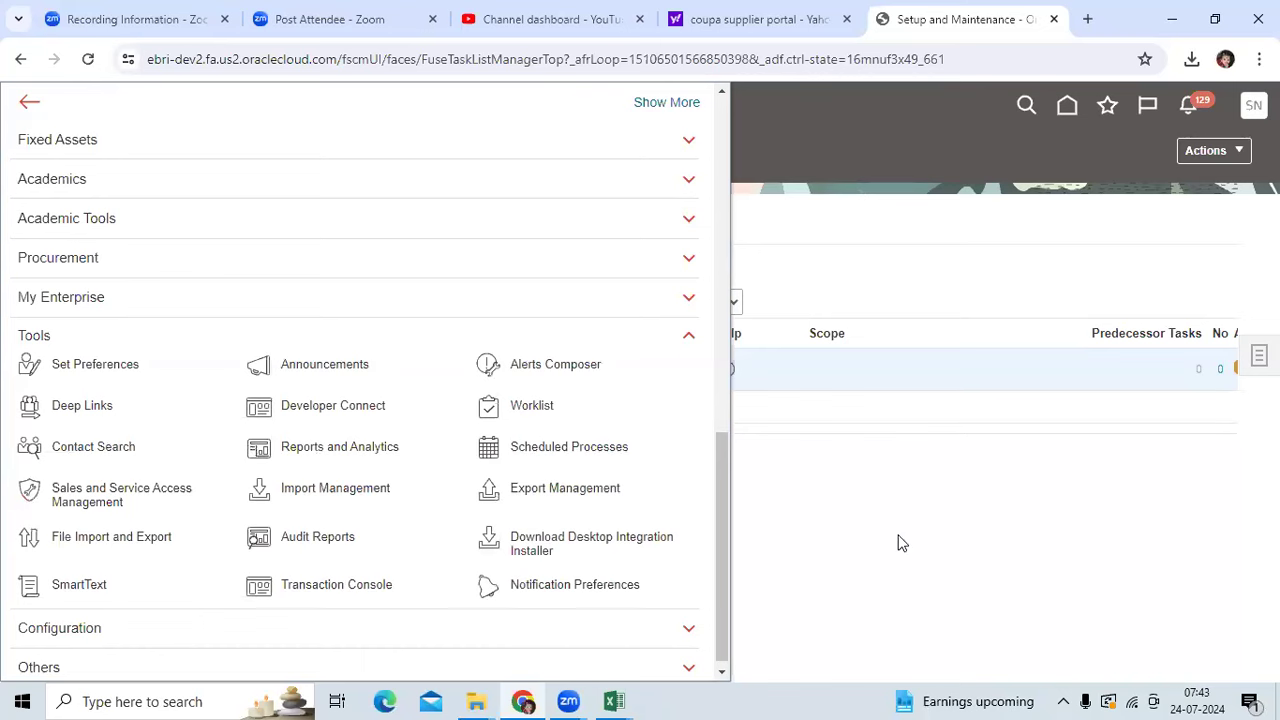